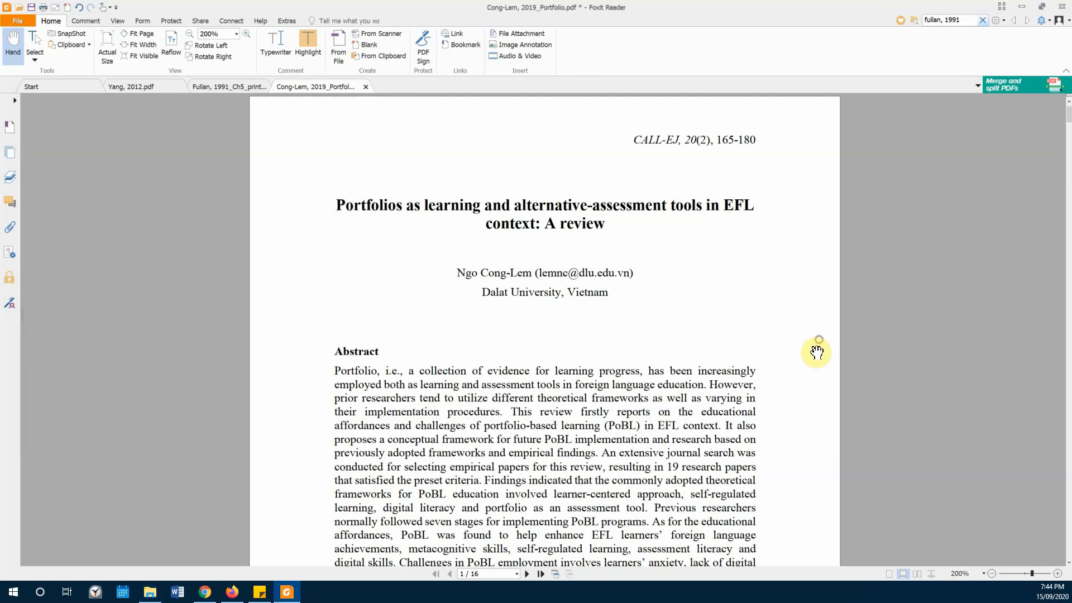
mouse_move(765, 412)
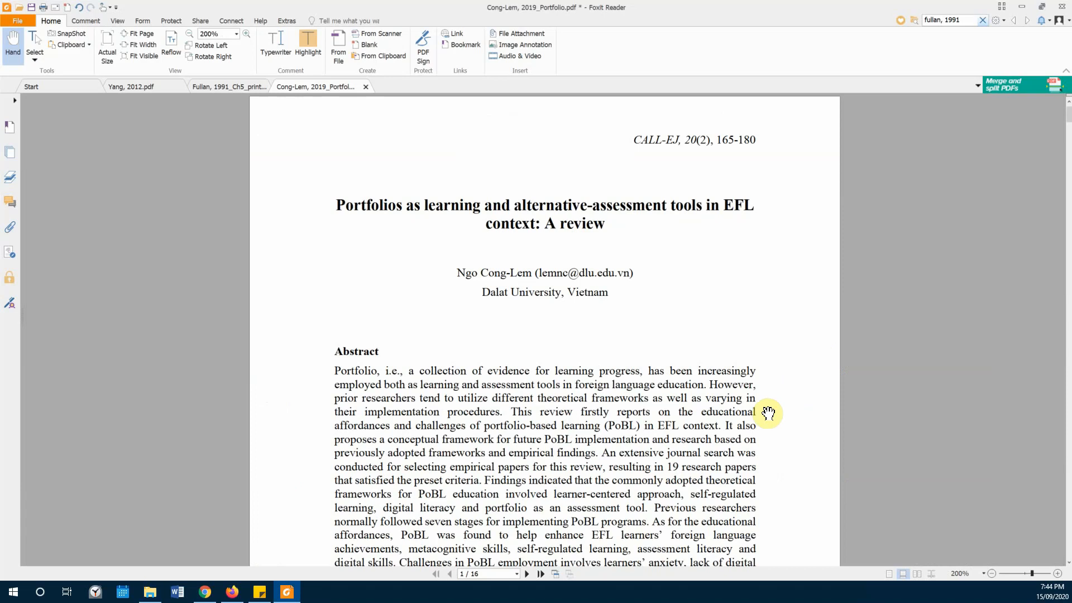
mouse_move(778, 303)
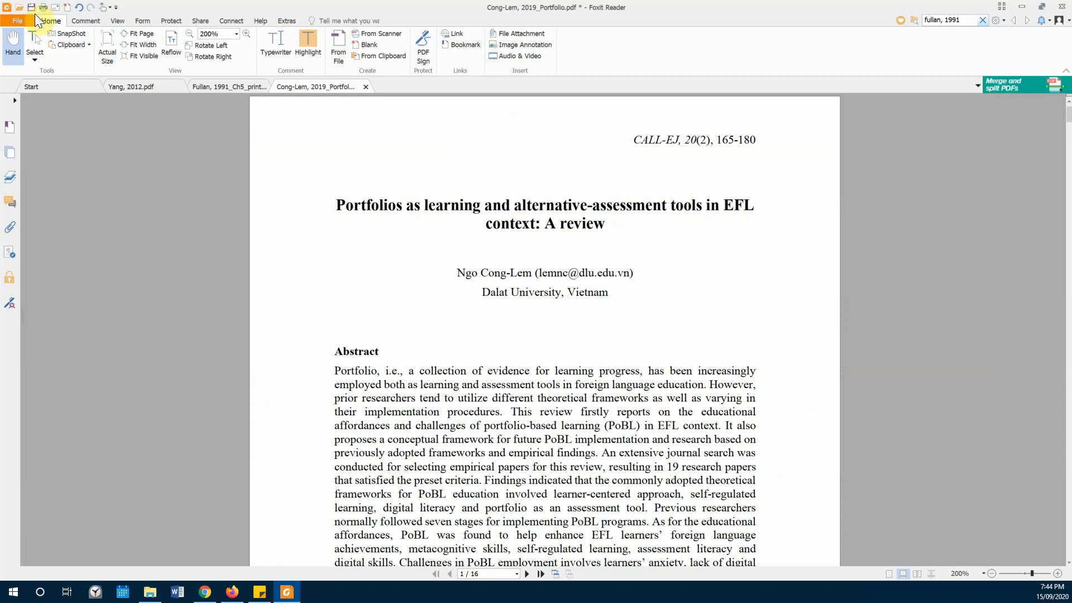
mouse_move(688, 238)
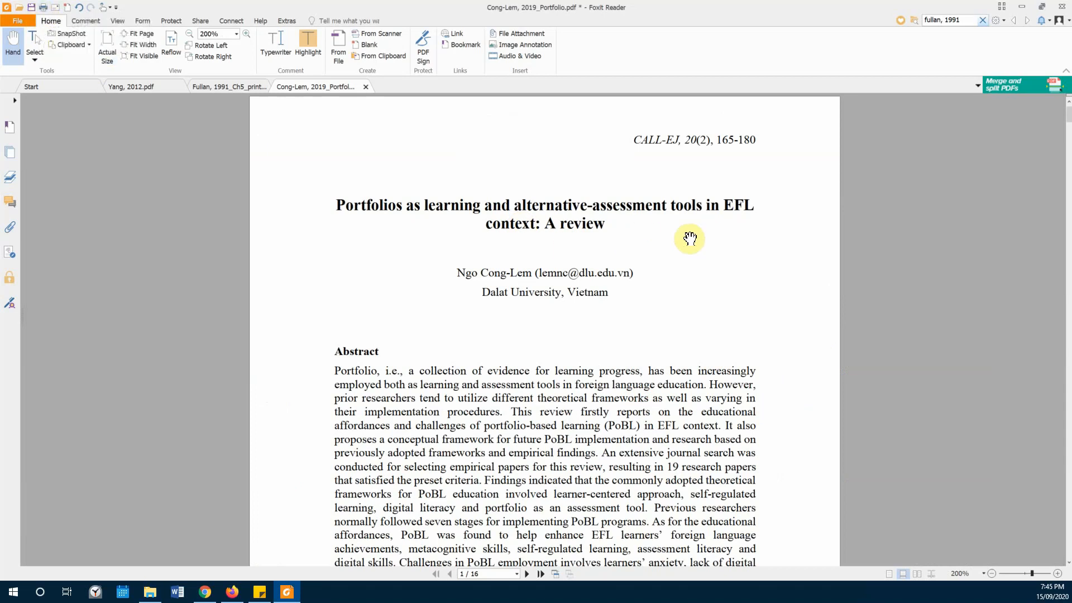
mouse_move(709, 247)
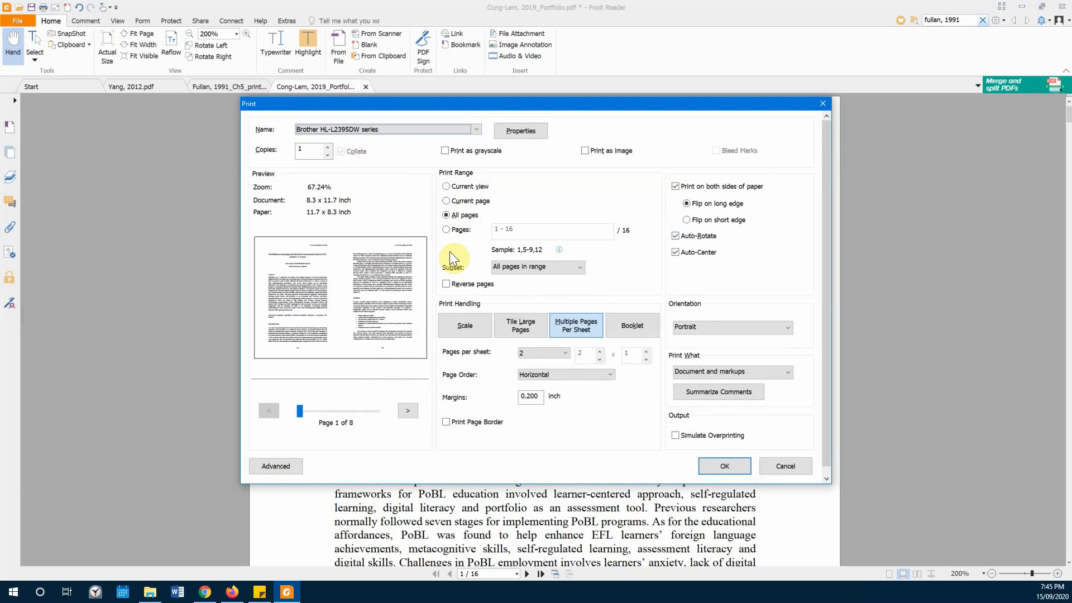
- Switch printing to single scaled pages with double-sided printing off
left_click(464, 325)
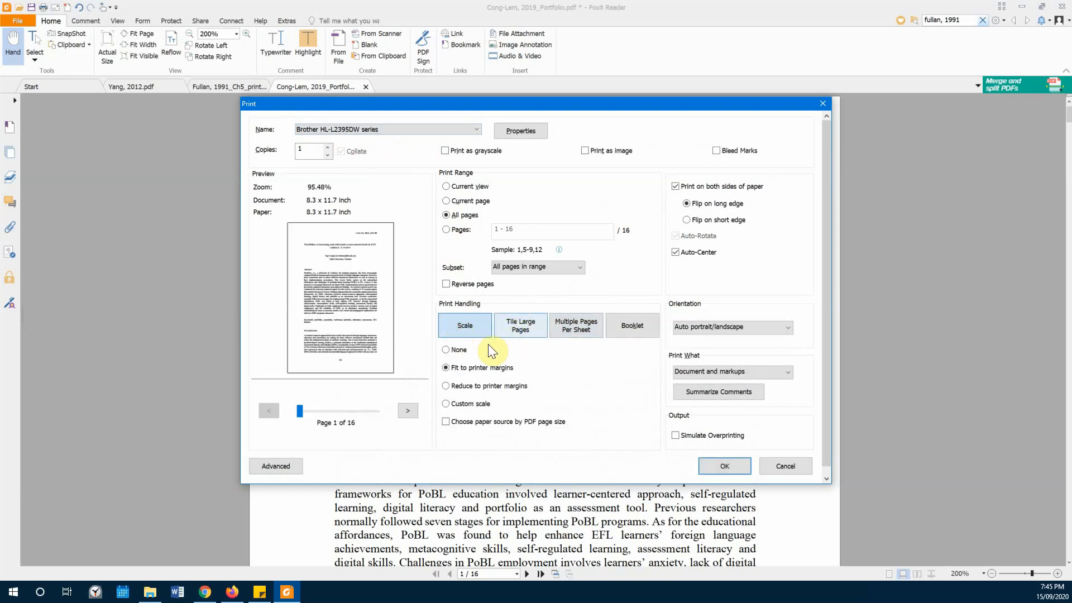
left_click(675, 186)
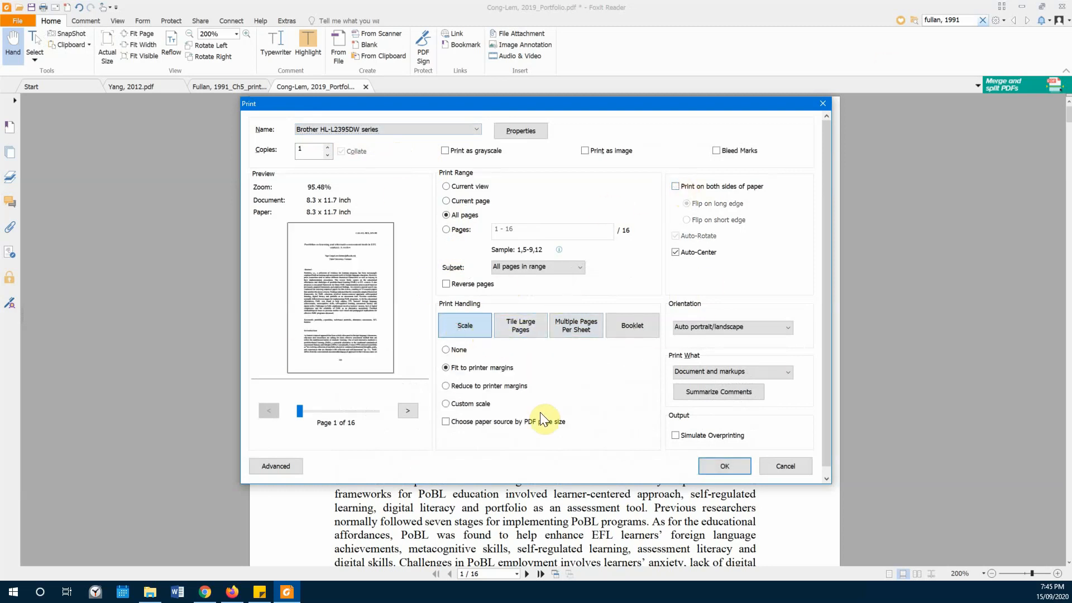
mouse_move(799, 478)
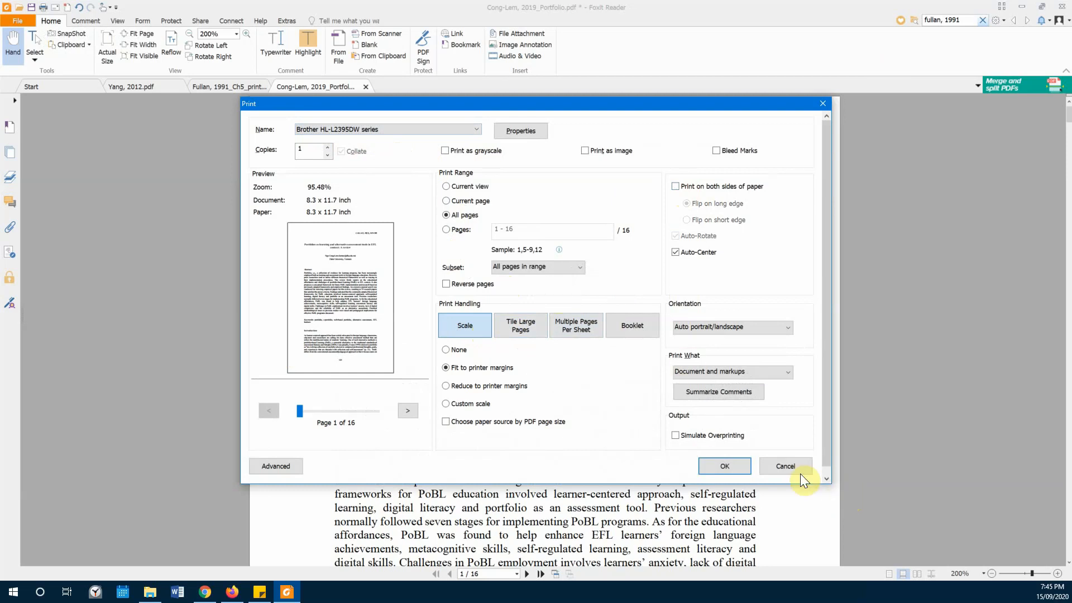
mouse_move(639, 276)
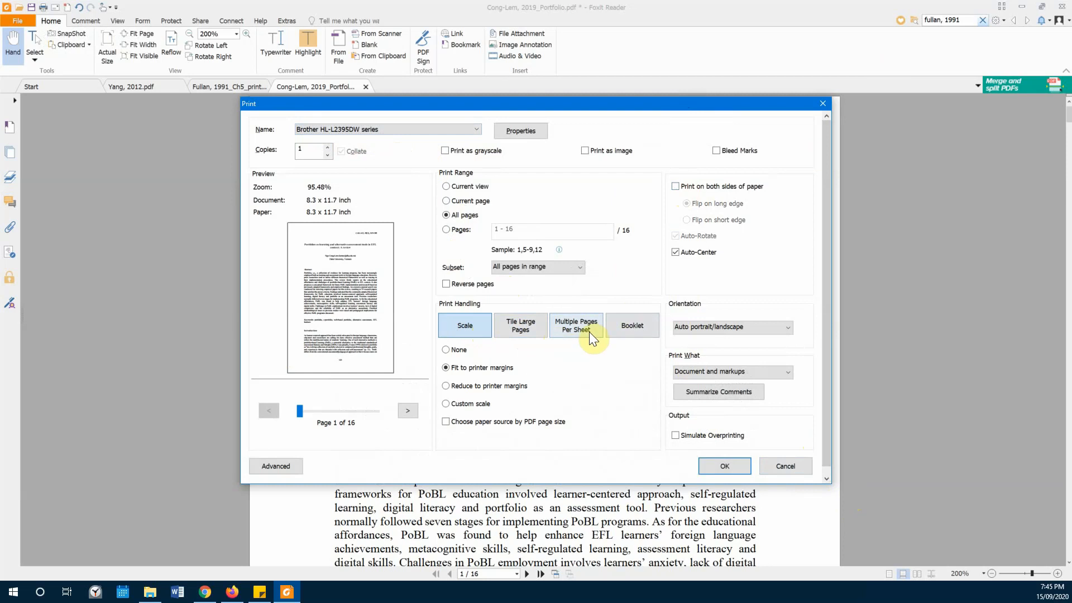
- Choose Multiple Pages Per Sheet with 2 pages per sheet and Horizontal page order
left_click(576, 325)
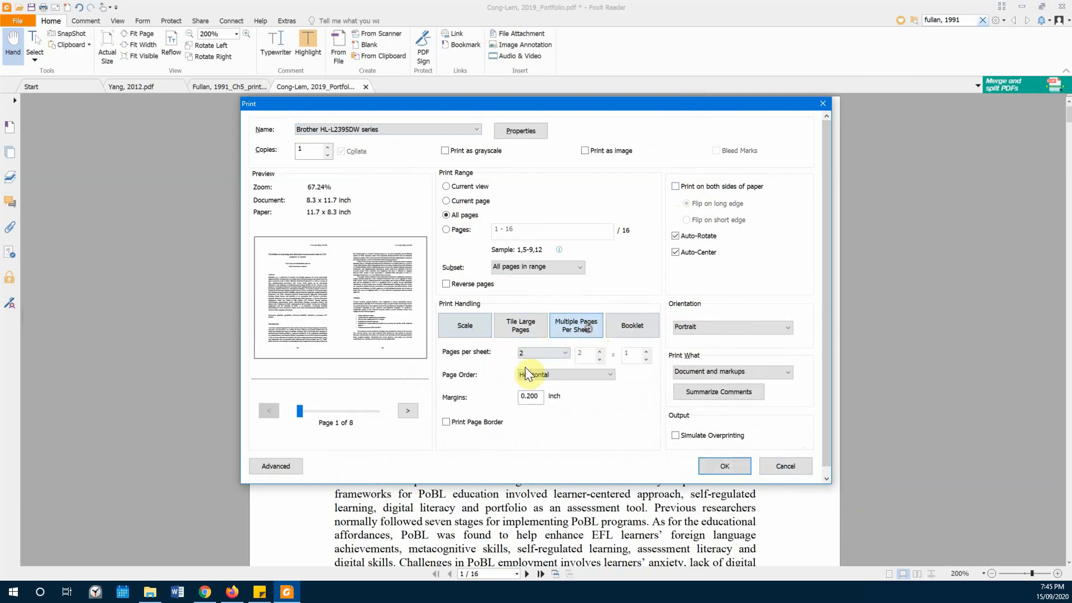
left_click(562, 353)
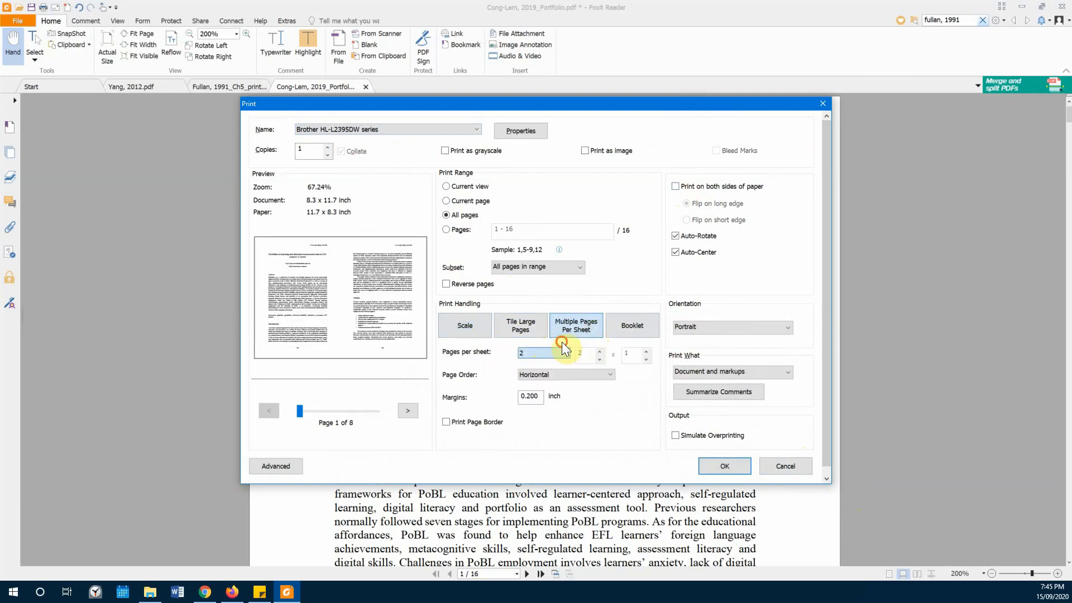
left_click(566, 352)
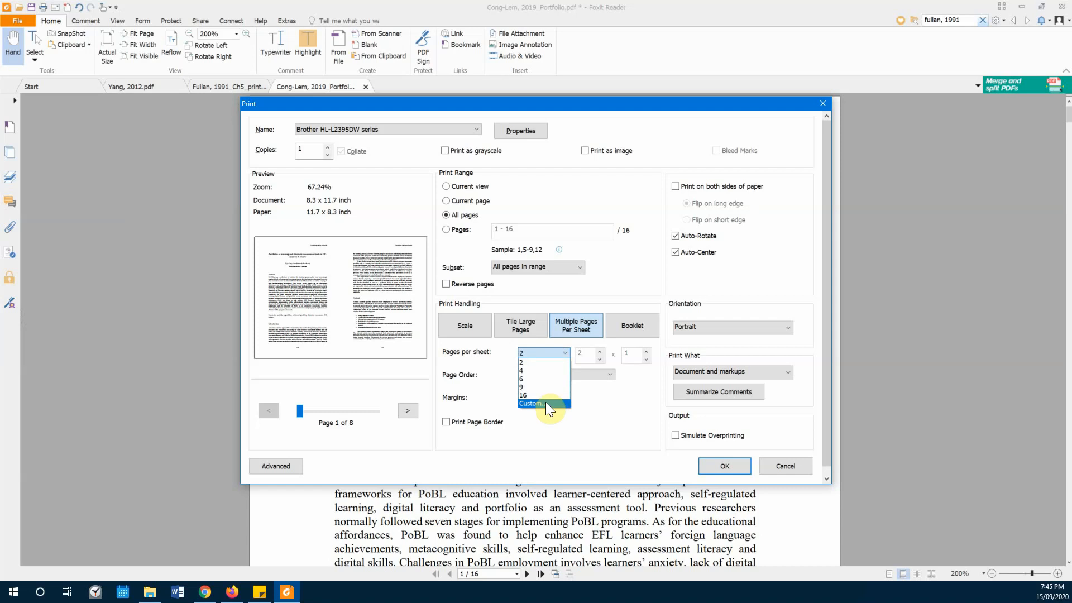
left_click(538, 404)
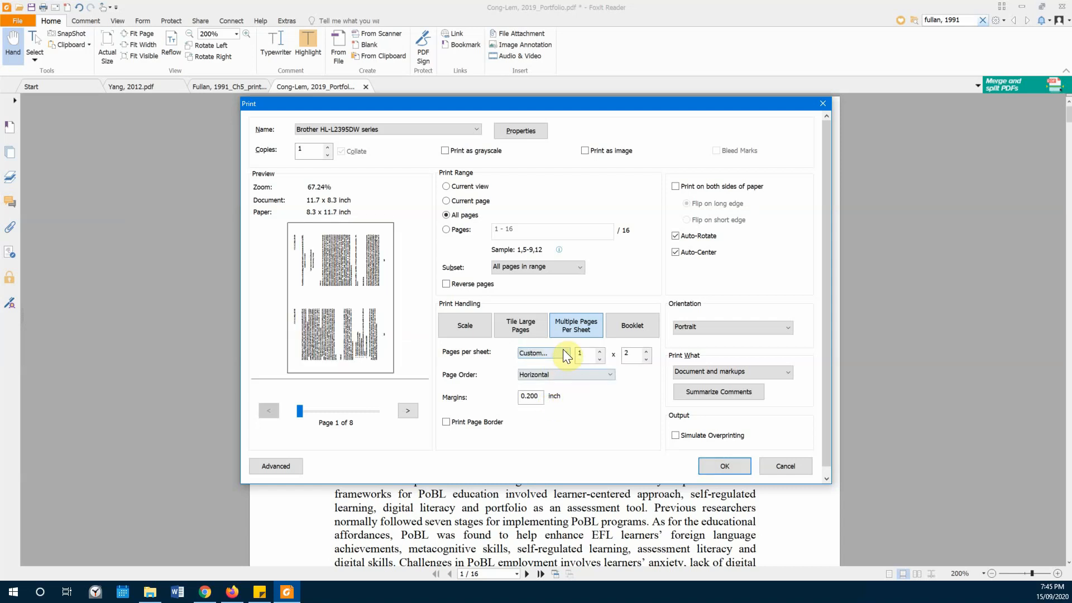
left_click(597, 352)
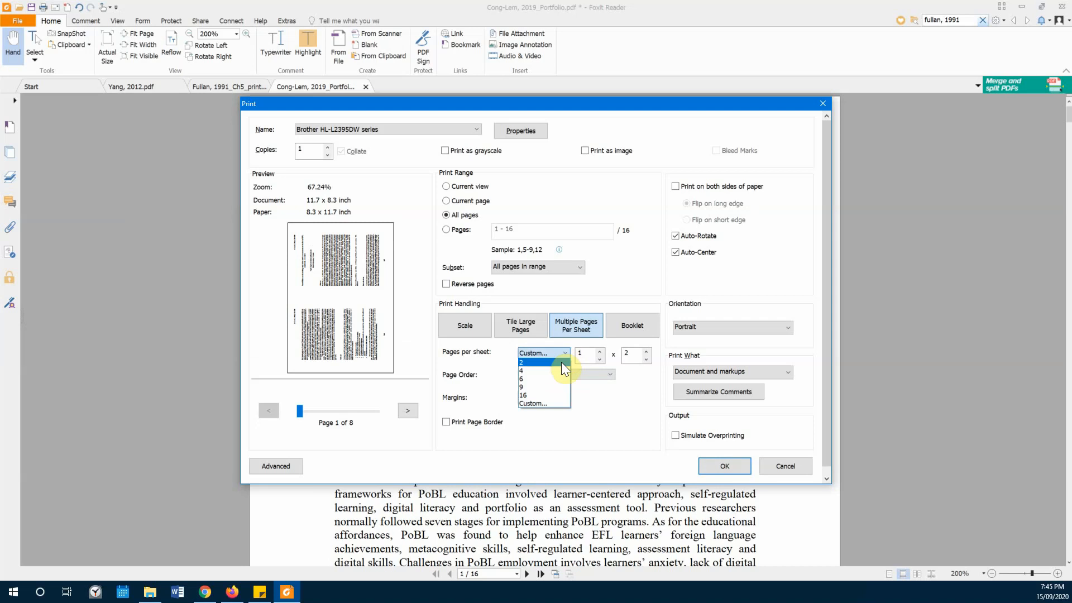
left_click(532, 363)
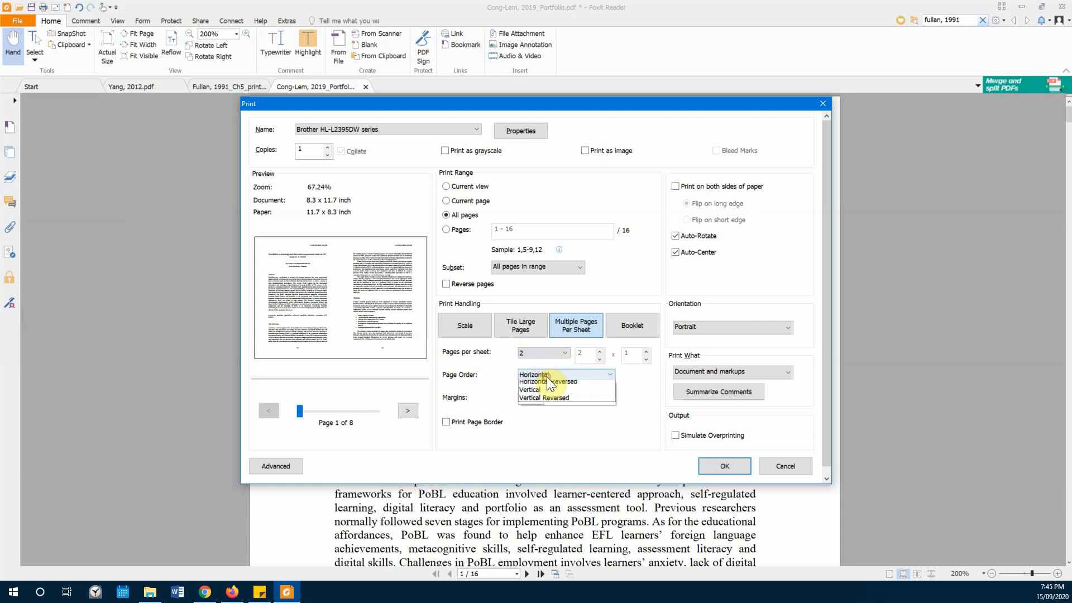
left_click(535, 375)
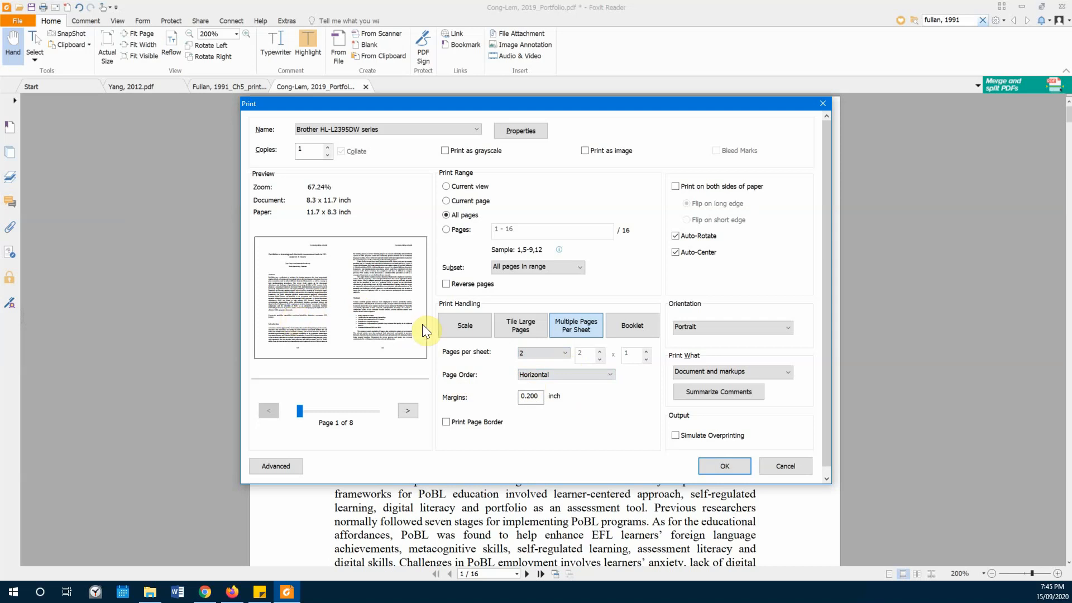
mouse_move(324, 297)
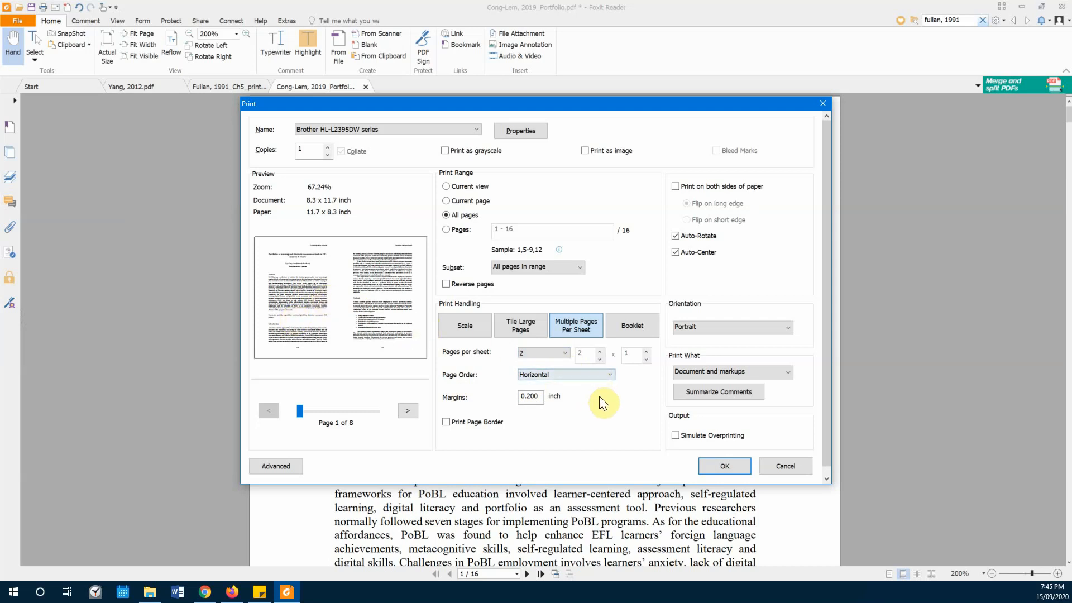
mouse_move(700, 344)
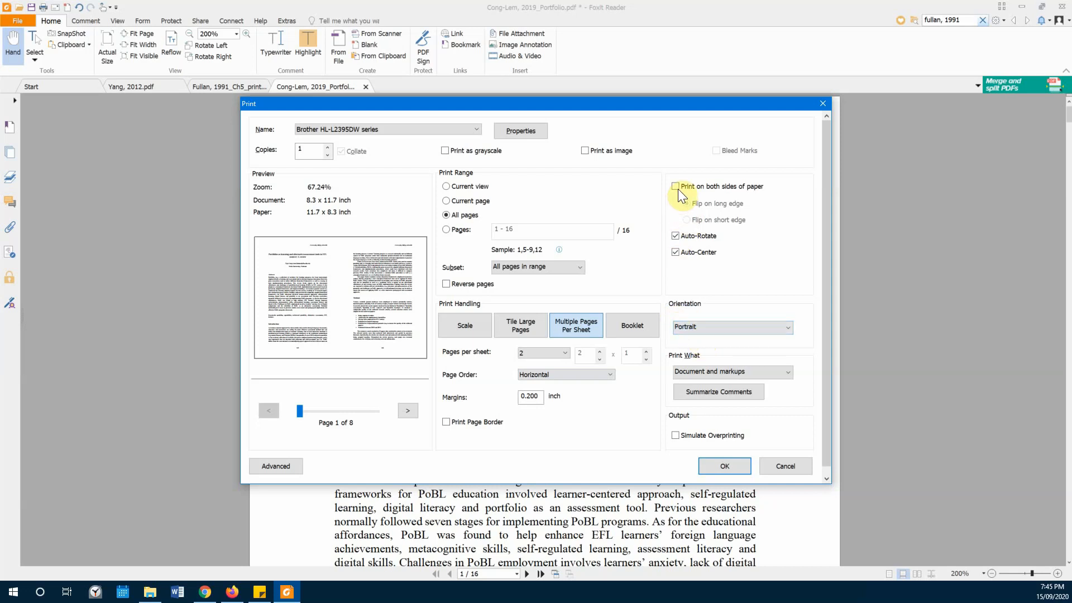
- Enable double-sided printing flipping on the long edge, keeping Portrait orientation
left_click(675, 186)
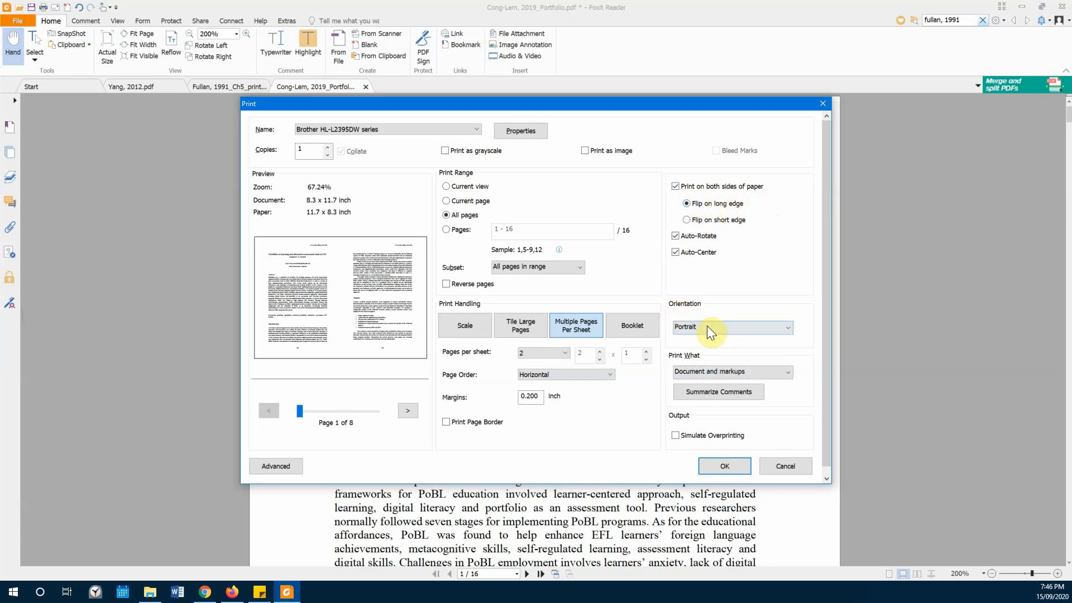
left_click(731, 326)
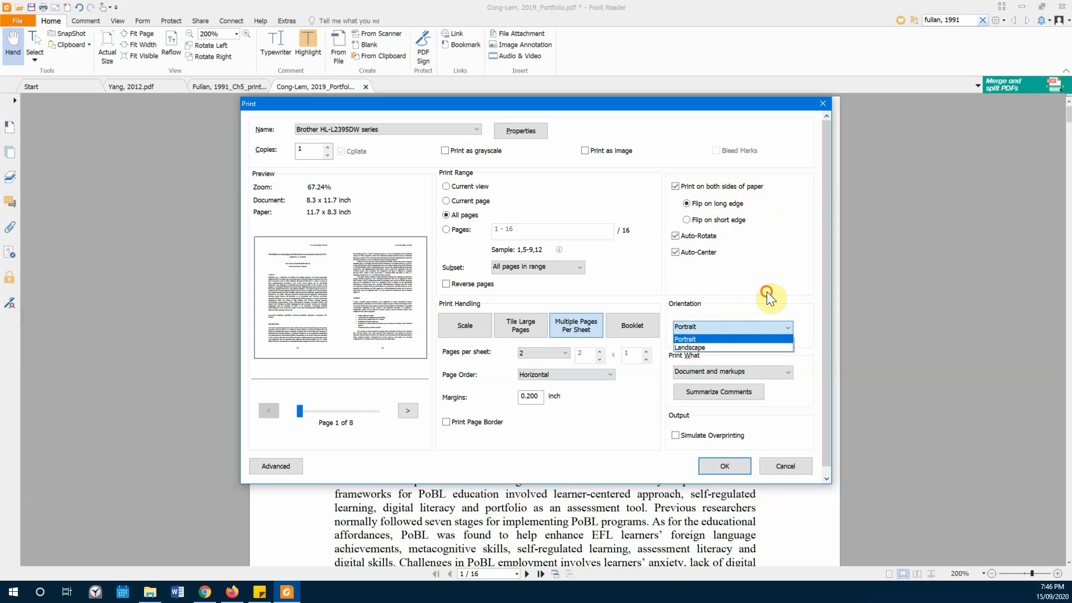
left_click(685, 339)
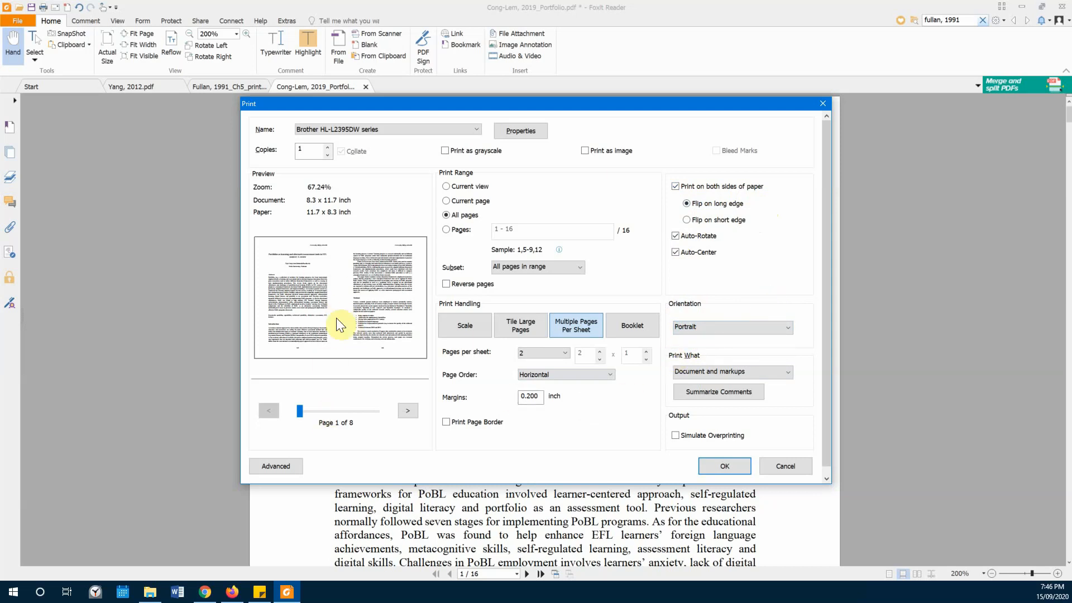
left_click(408, 410)
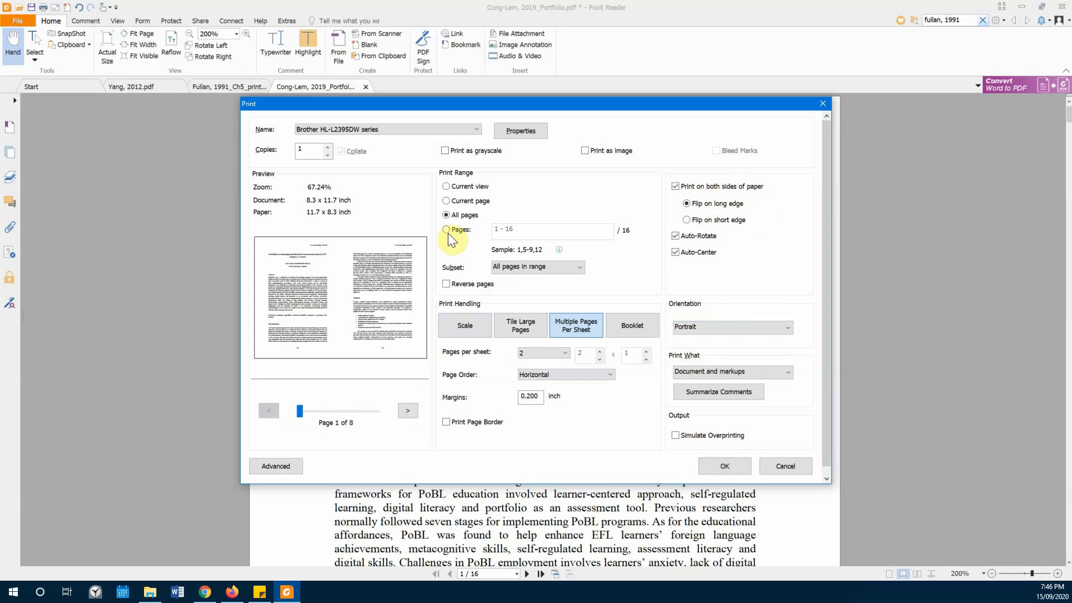
left_click(446, 229)
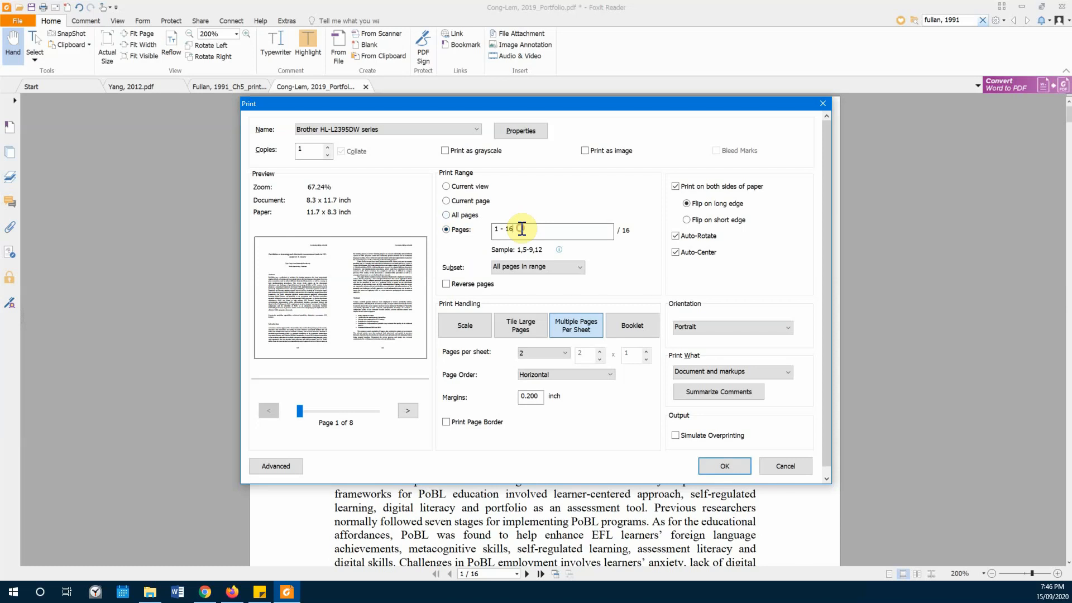
type("1 - 4")
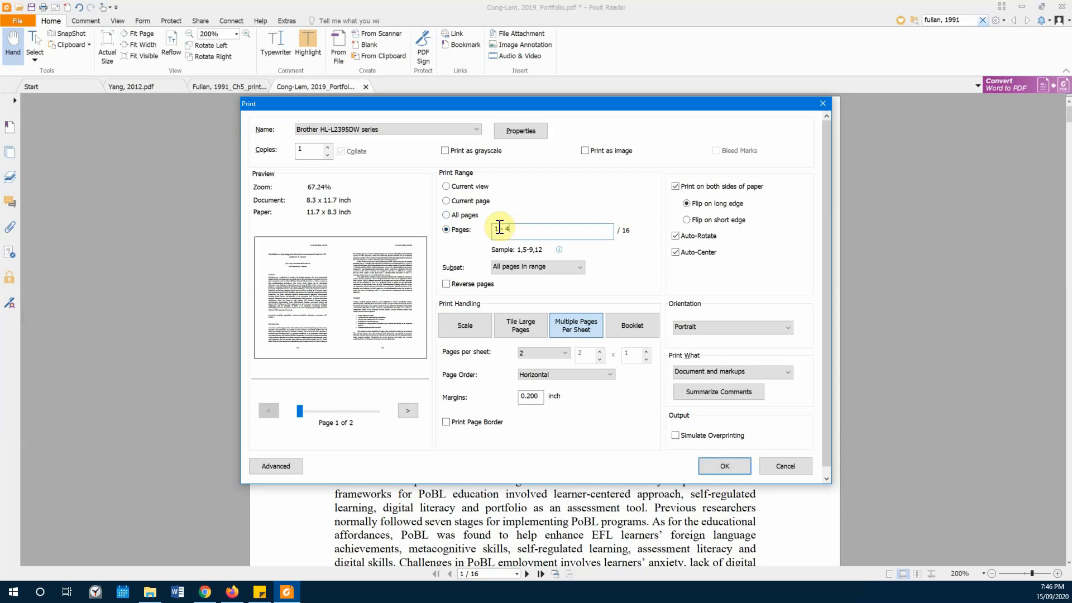
left_click(445, 215)
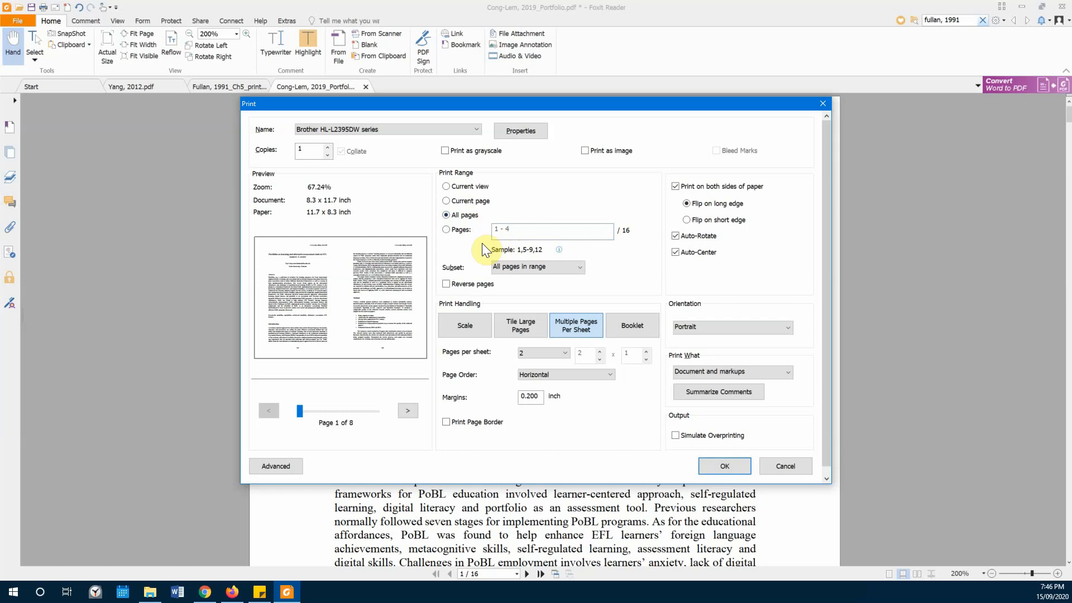
mouse_move(719, 474)
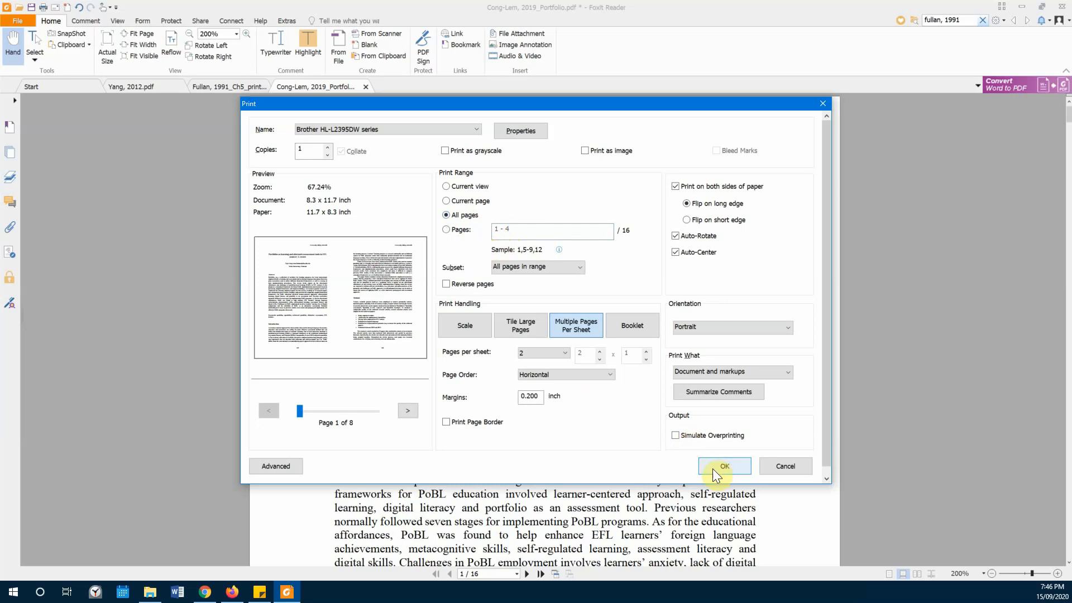
mouse_move(638, 461)
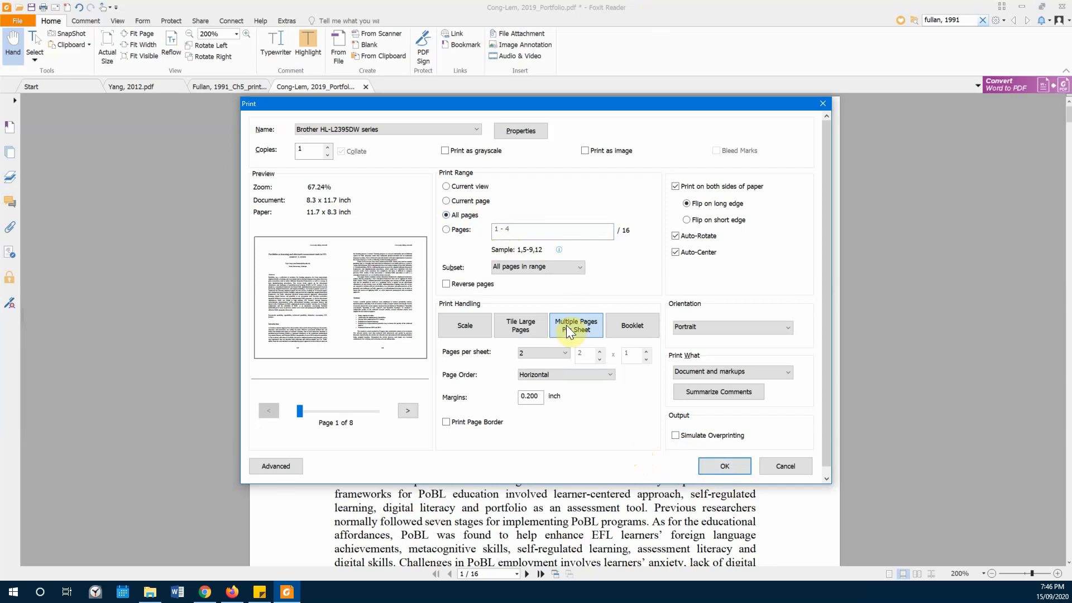
mouse_move(644, 314)
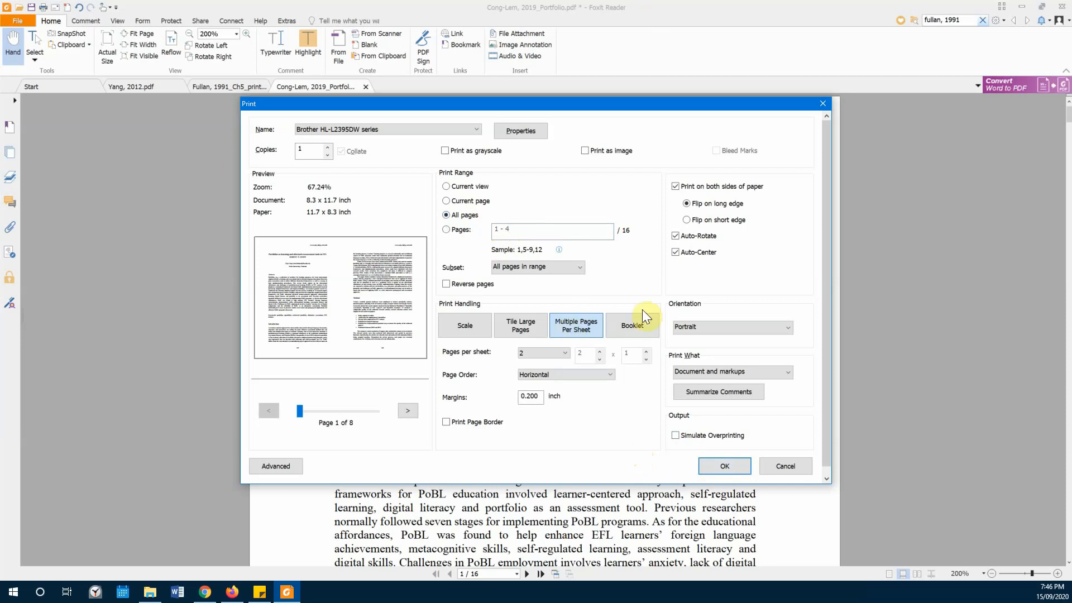
mouse_move(629, 433)
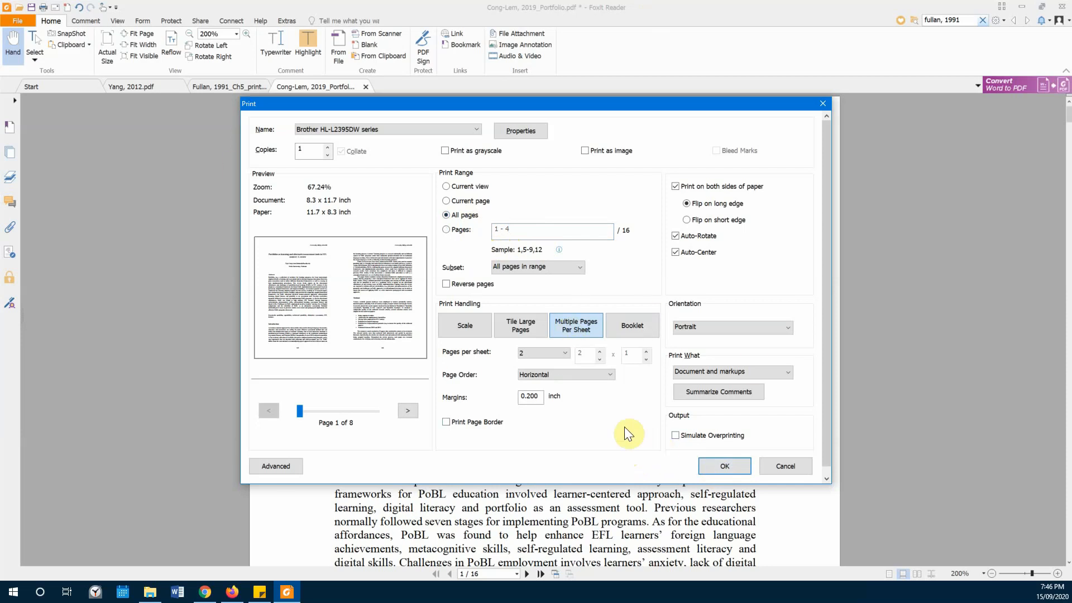